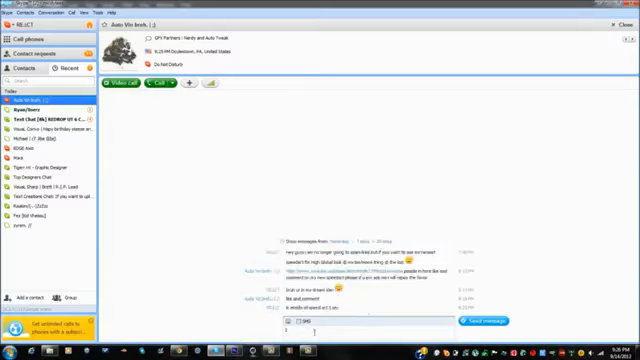
Leave the Skype chat and bring up the Photoshop banner document with the purple emblem
left_click(222, 345)
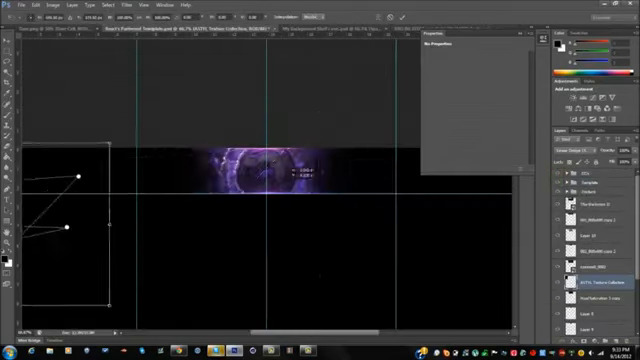
Add Inner Glow, Gradient Overlay and Outer Glow styles to the emblem layer, picking a pale blue glow
left_click(30, 6)
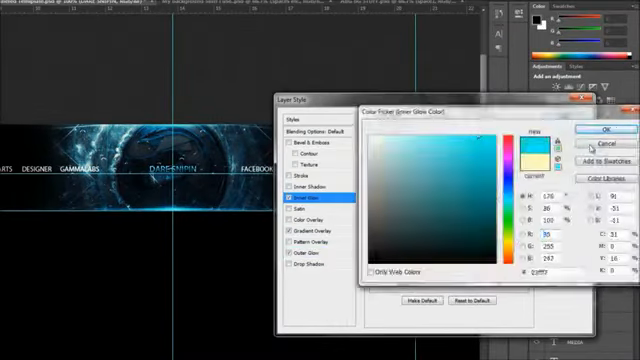
Confirm the glow colour and layer style, then view the dark template document
left_click(599, 128)
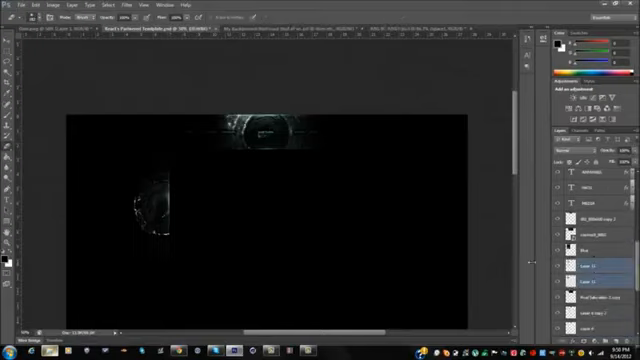
left_click(600, 242)
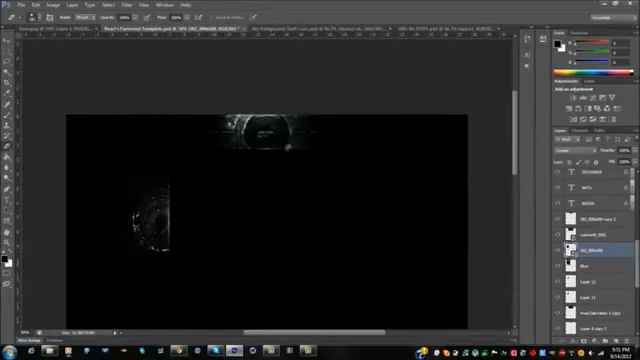